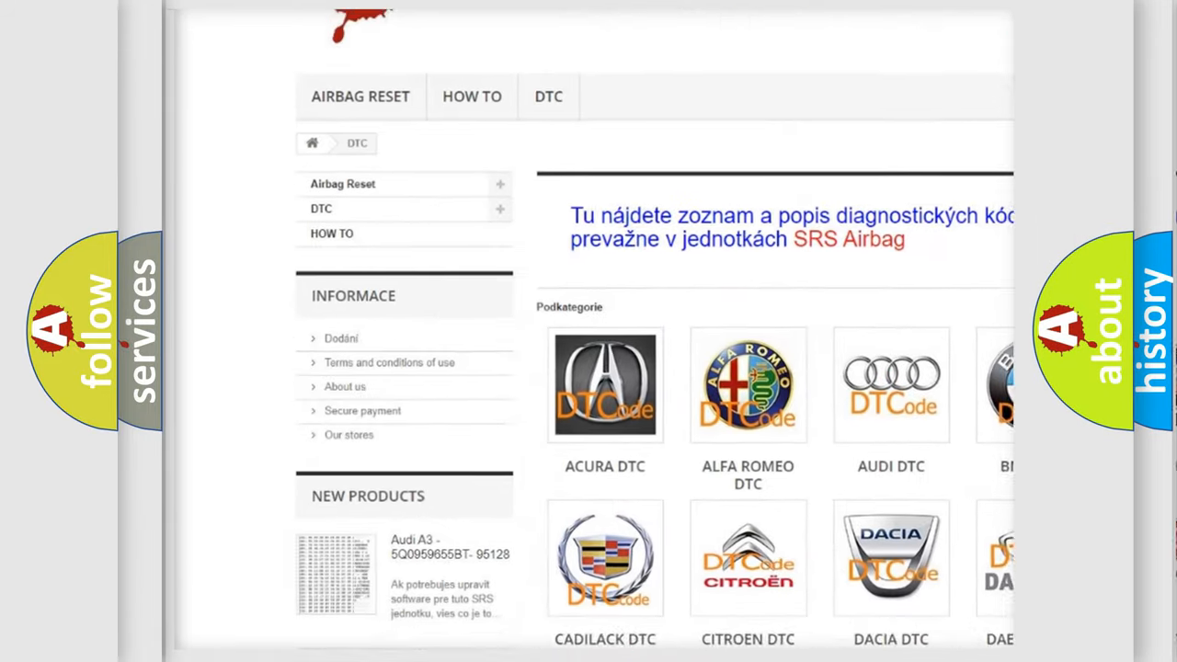
scroll(down, 3)
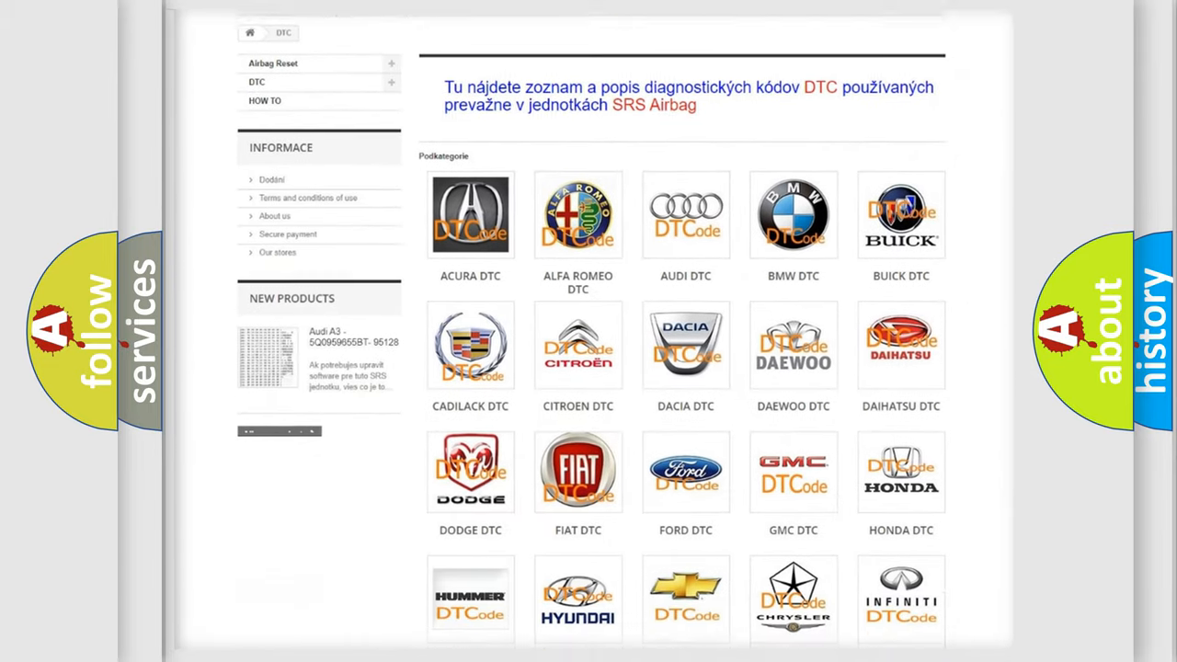
scroll(down, 3)
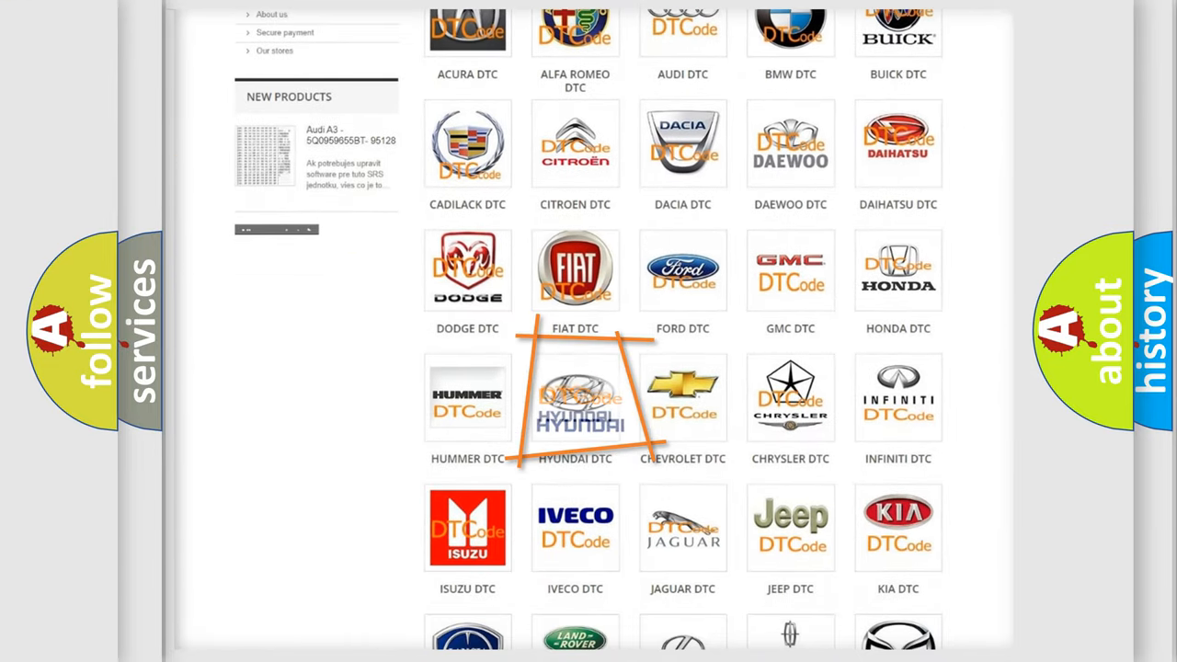